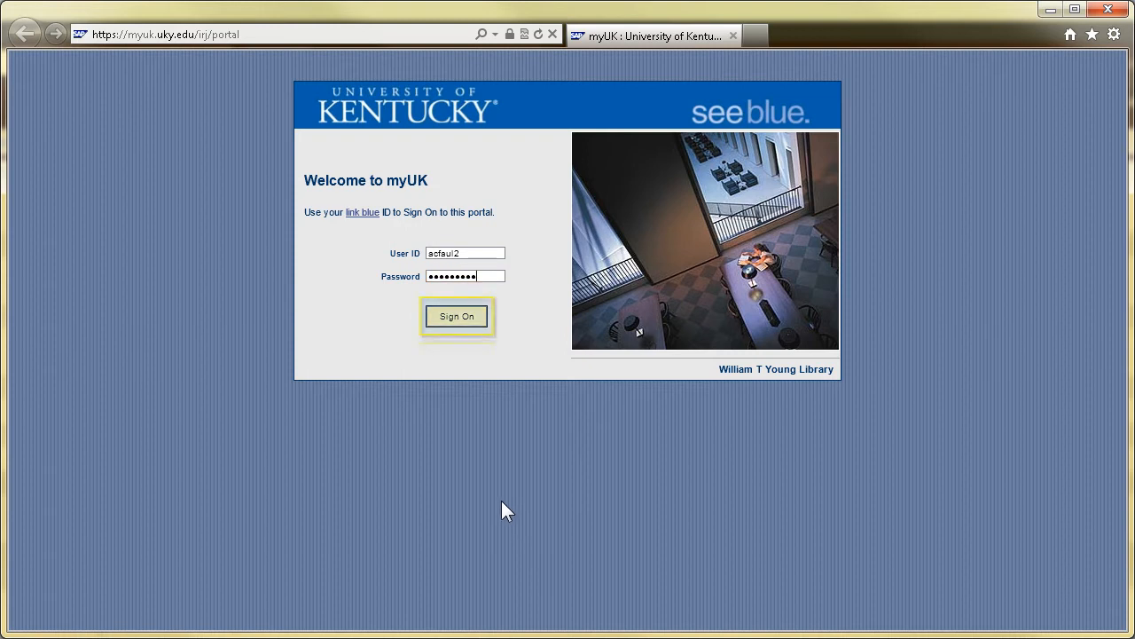
Sign on and reach the Training learning portal via Employee Self-Service, showing My Training Activities
click(456, 316)
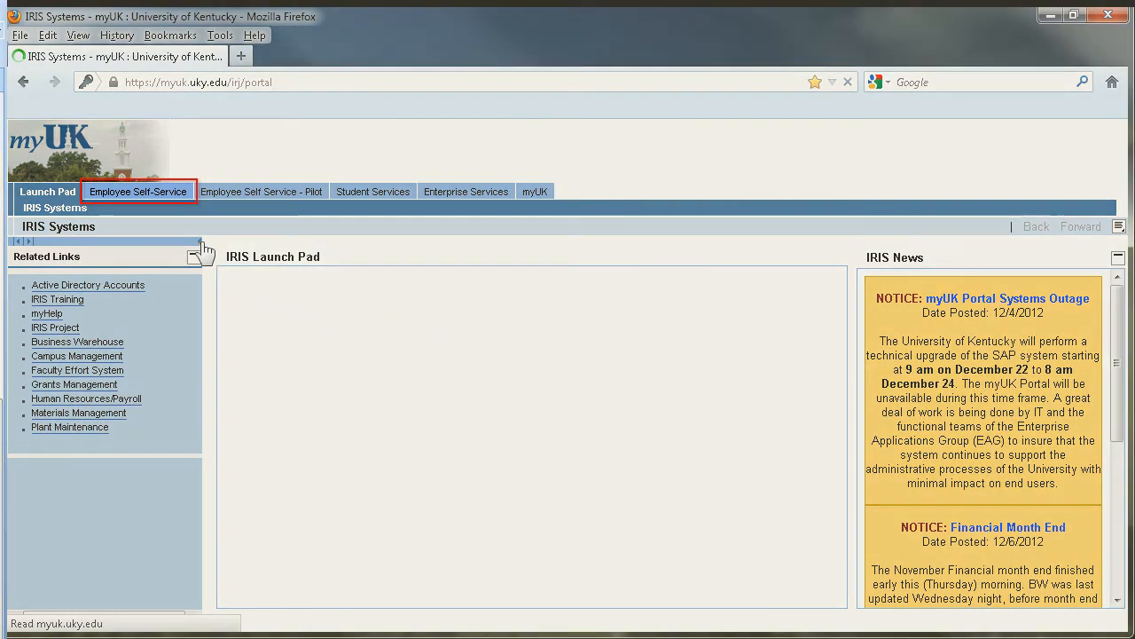
click(138, 191)
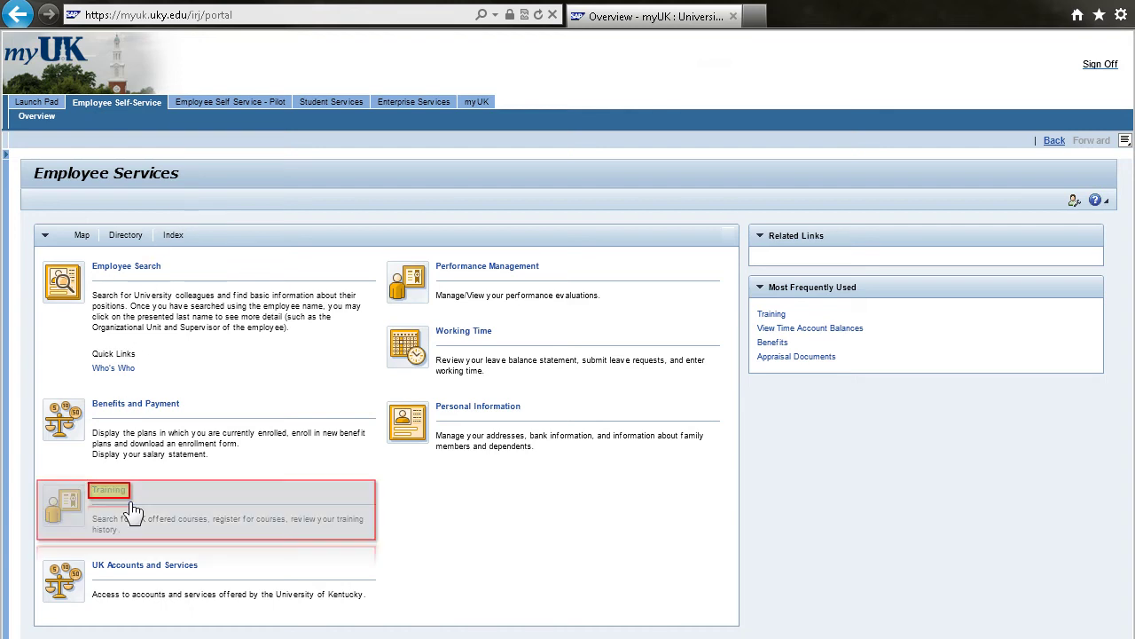
click(108, 490)
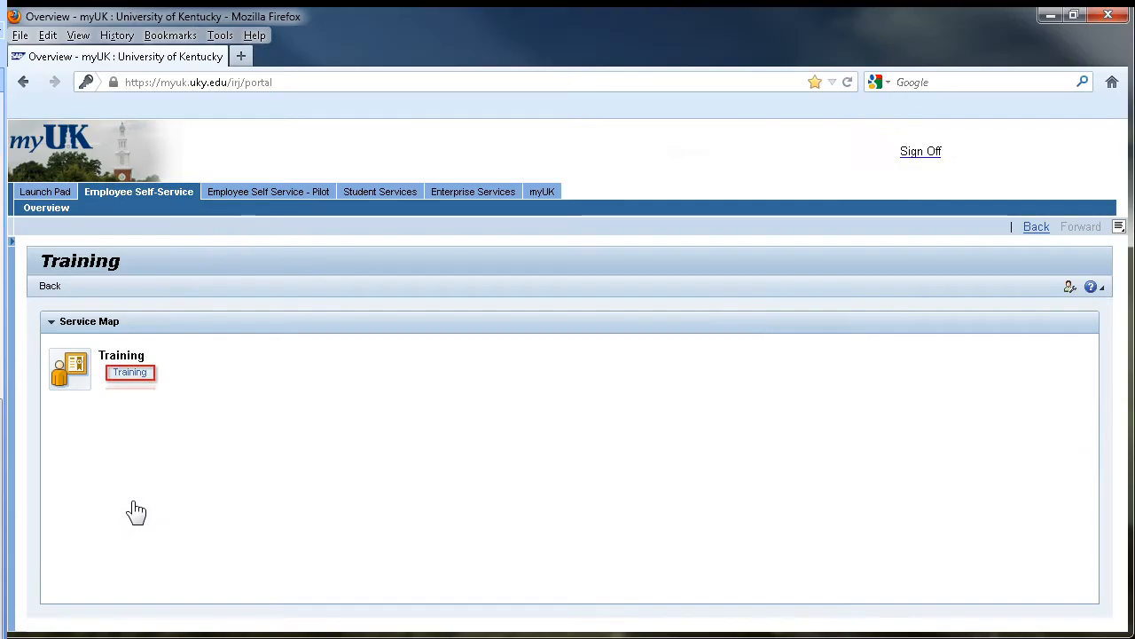
click(129, 372)
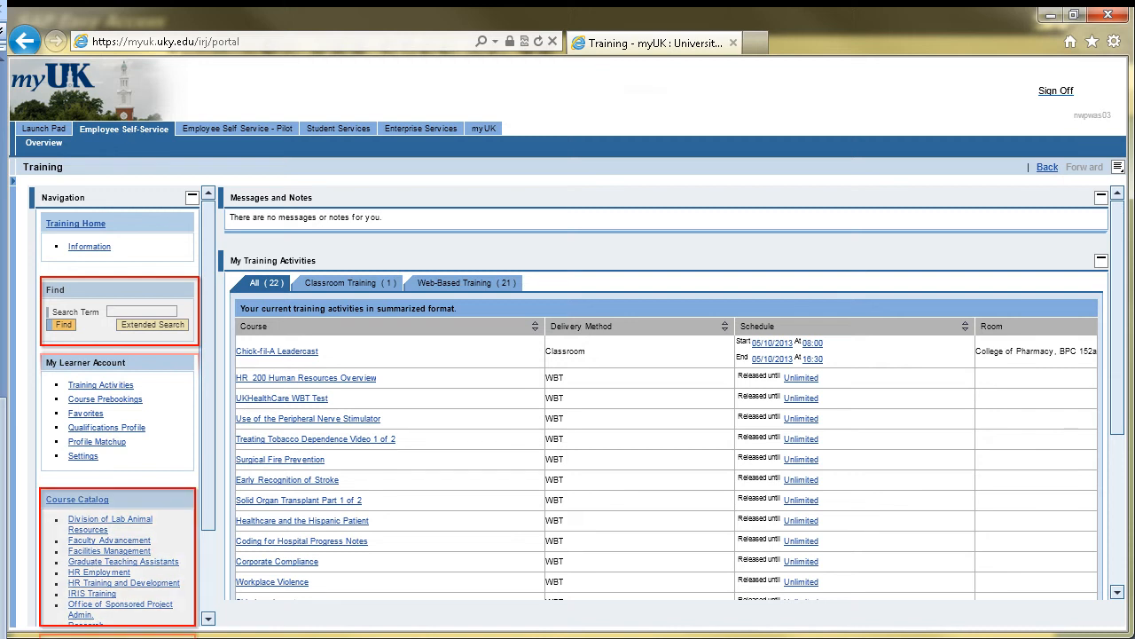
Search the course catalog for 'Excel', returning 21 hits led by 17 classroom courses
text(Excel)
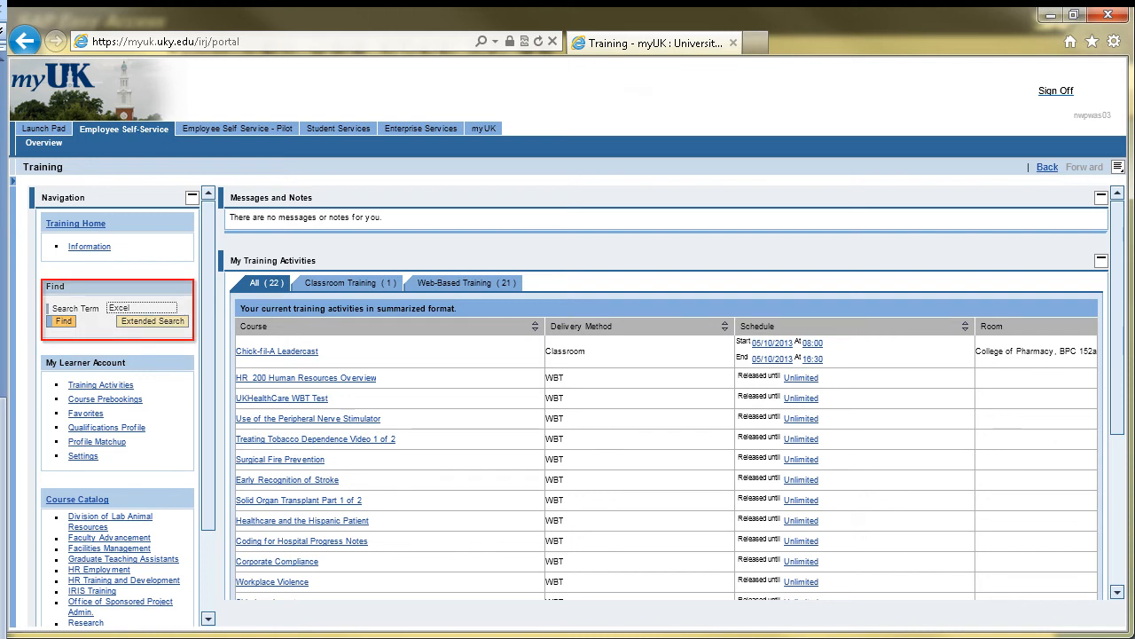
click(140, 309)
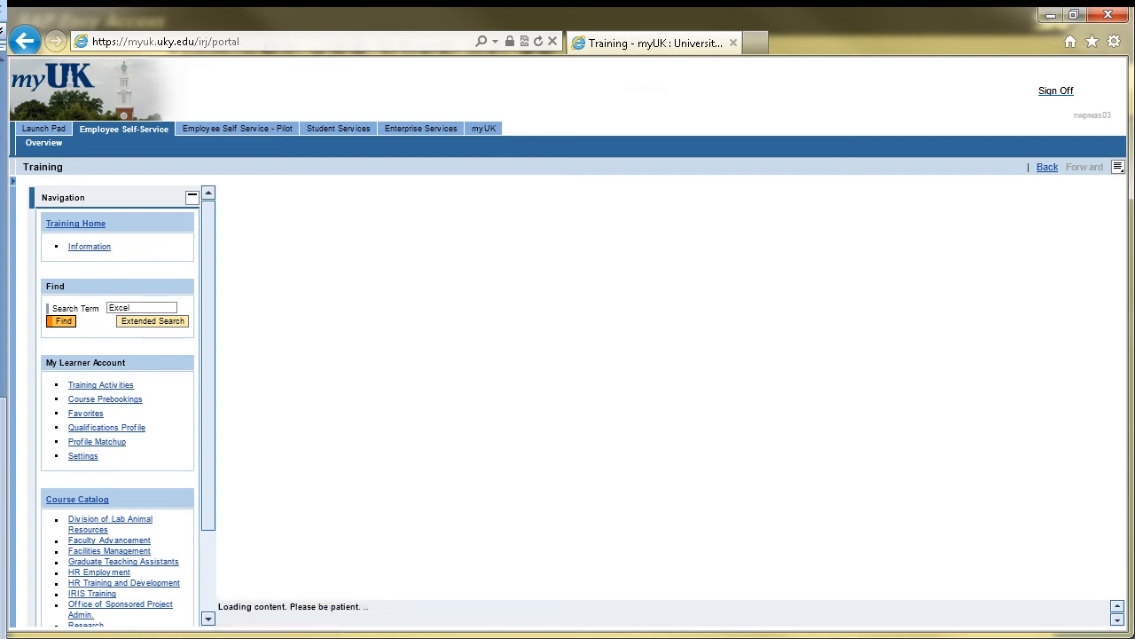
click(60, 319)
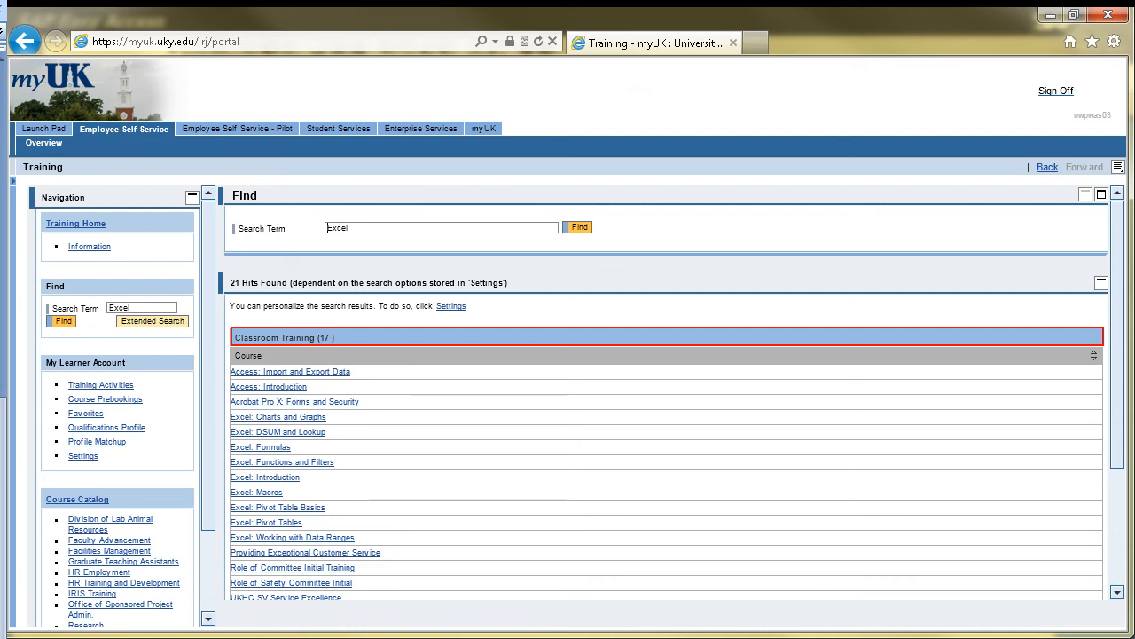
View the Excel: Functions and Filters course details with its content, duration and fee
scroll(down, 3)
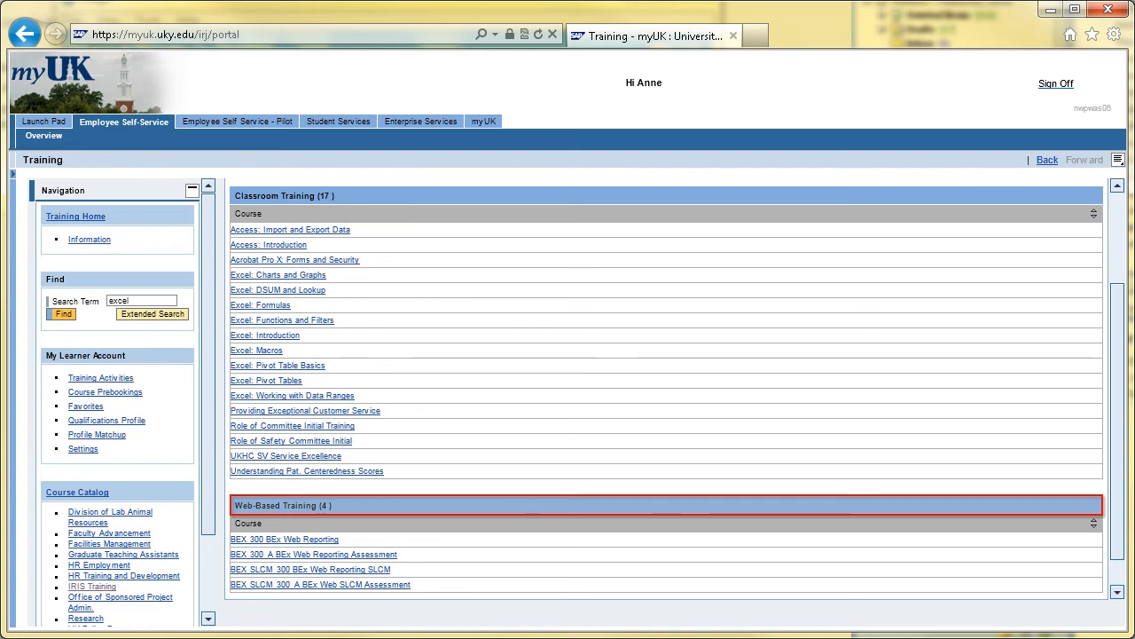
click(55, 312)
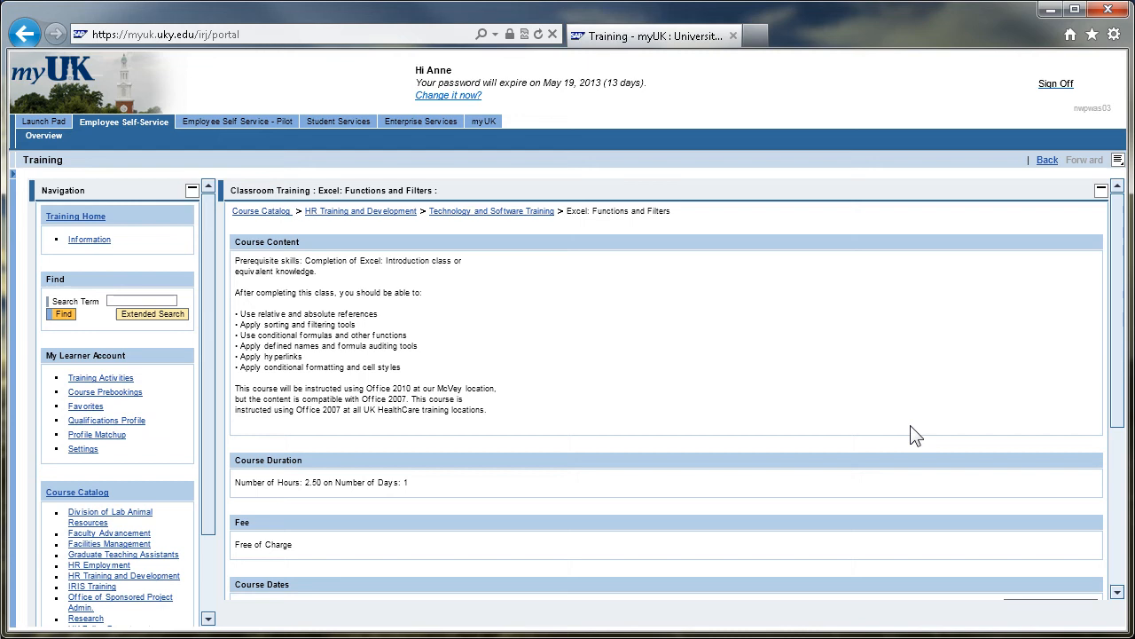
Review the course's scheduled dates and registration links, then return to the 21-hit results
scroll(down, 3)
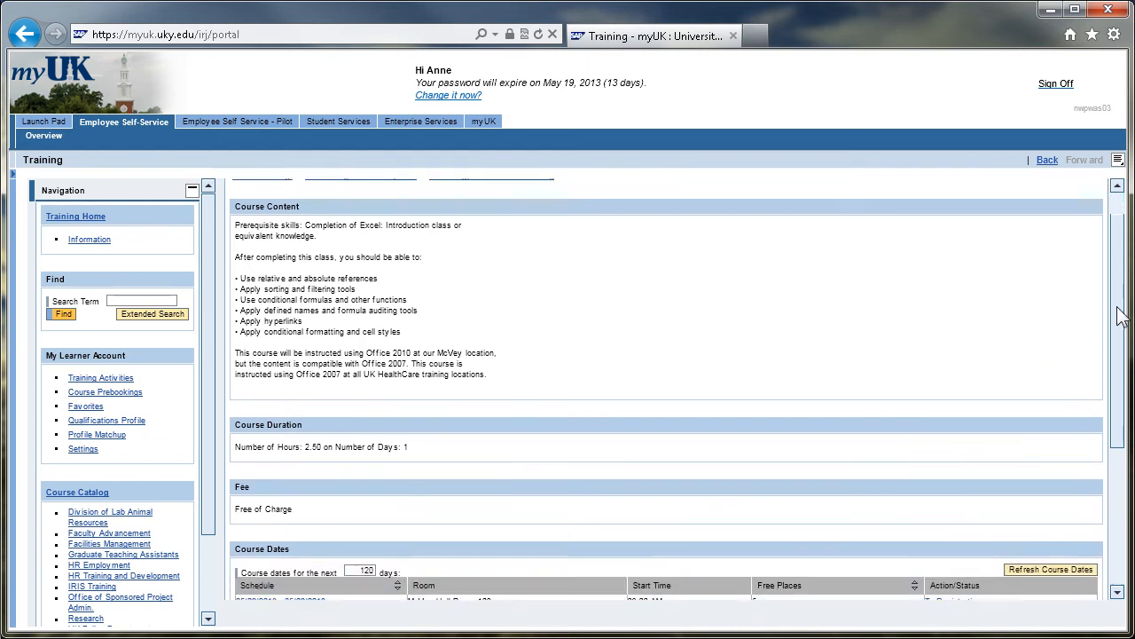
scroll(down, 3)
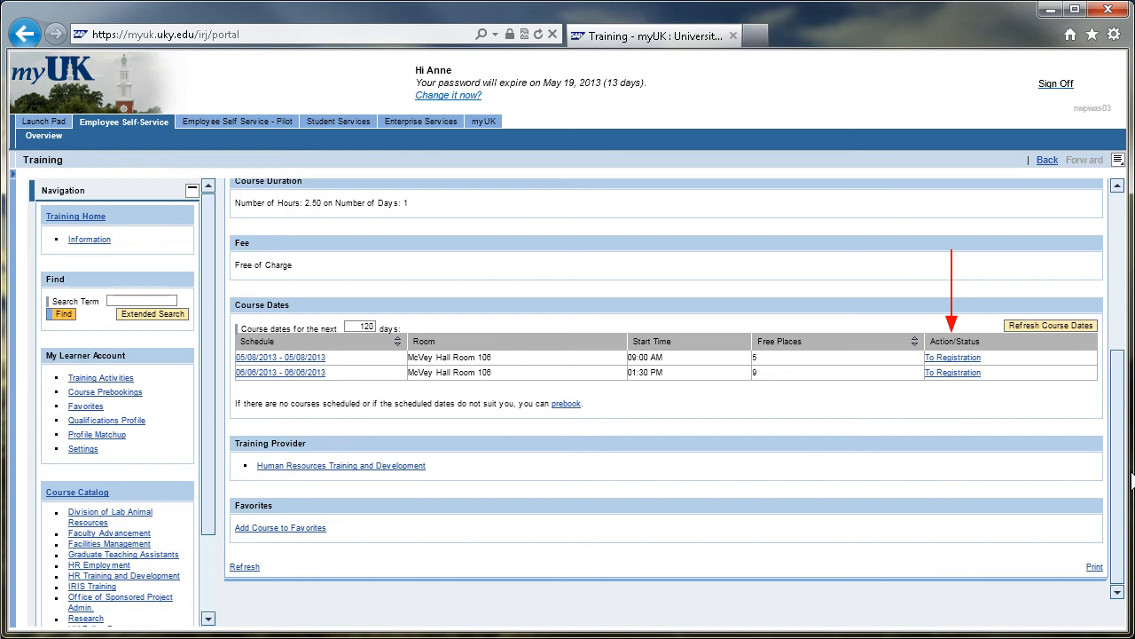
click(60, 312)
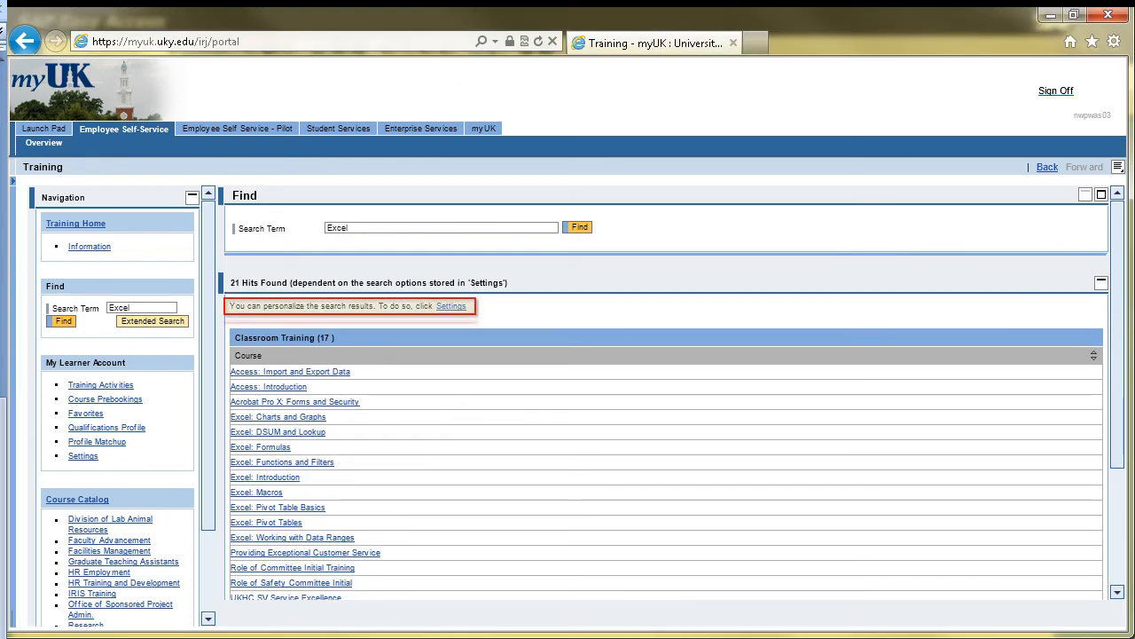
Reach My Settings with learning strategy, catalog view and search options
click(451, 305)
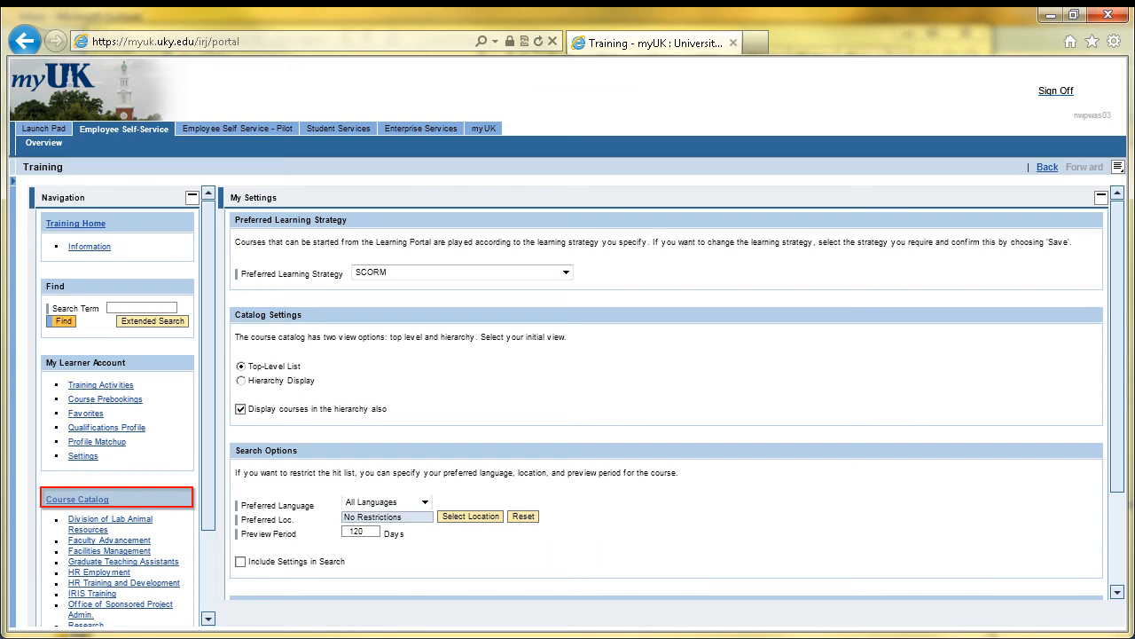
Show the Course Catalog overview as a top-level list of departments and subject areas
click(76, 498)
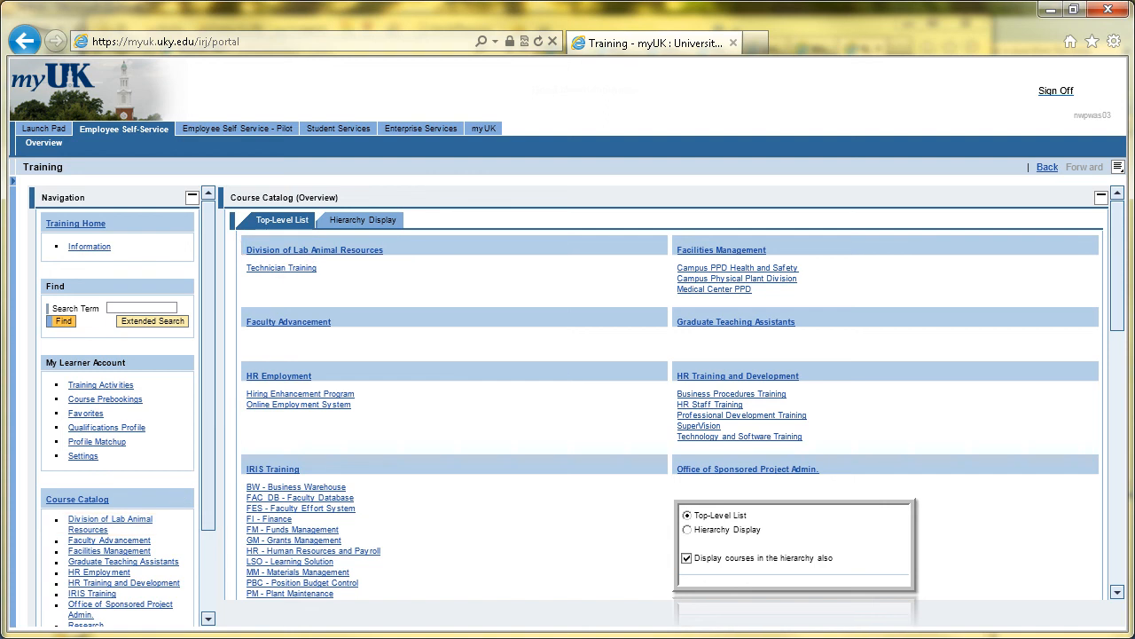
Switch the catalog to Hierarchy Display, then return to the My Settings page
click(362, 219)
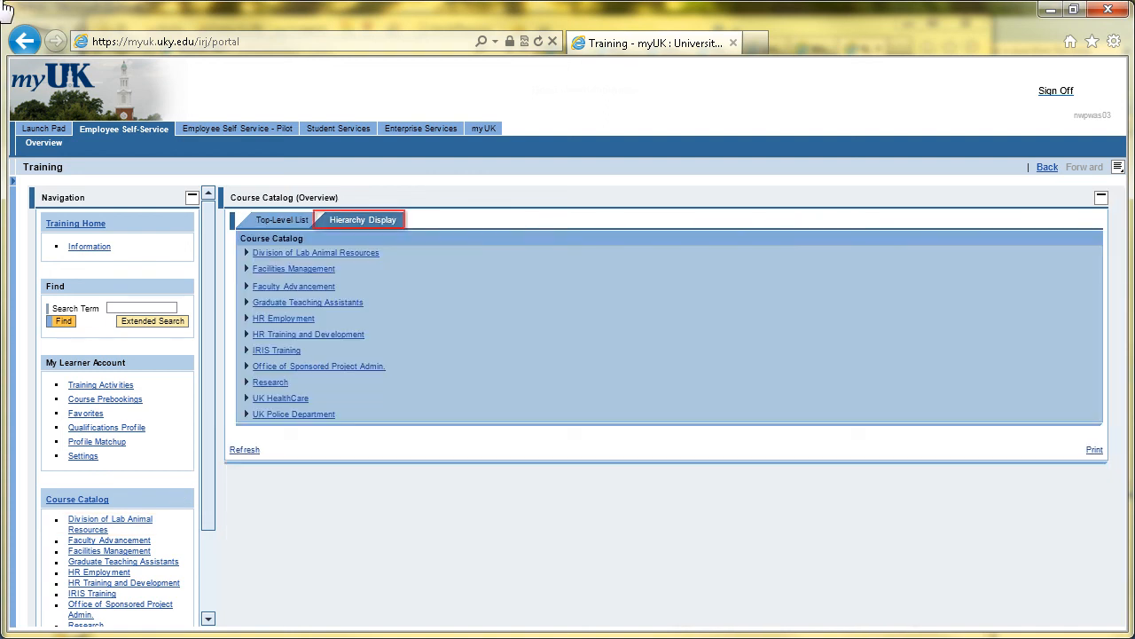
mouse_move(305, 67)
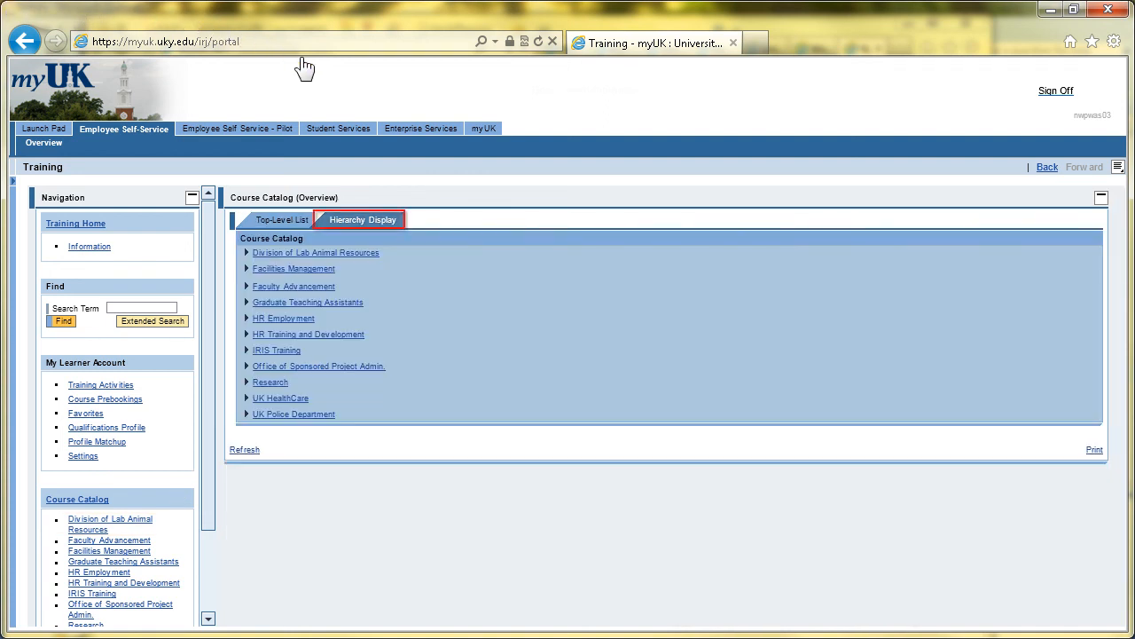
mouse_move(405, 244)
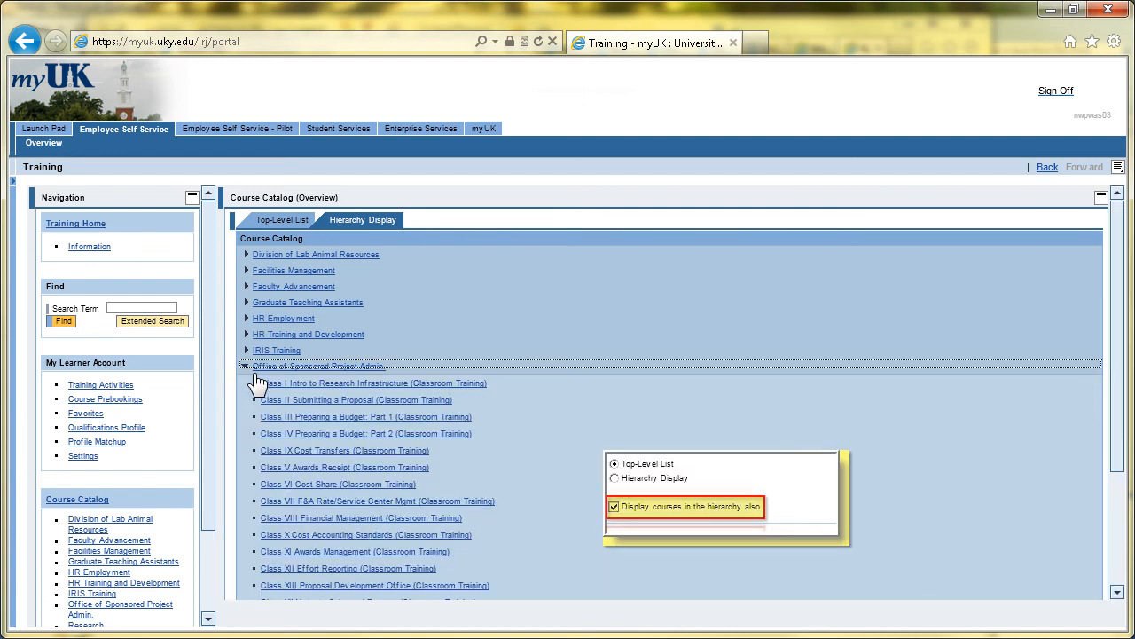
mouse_move(1107, 388)
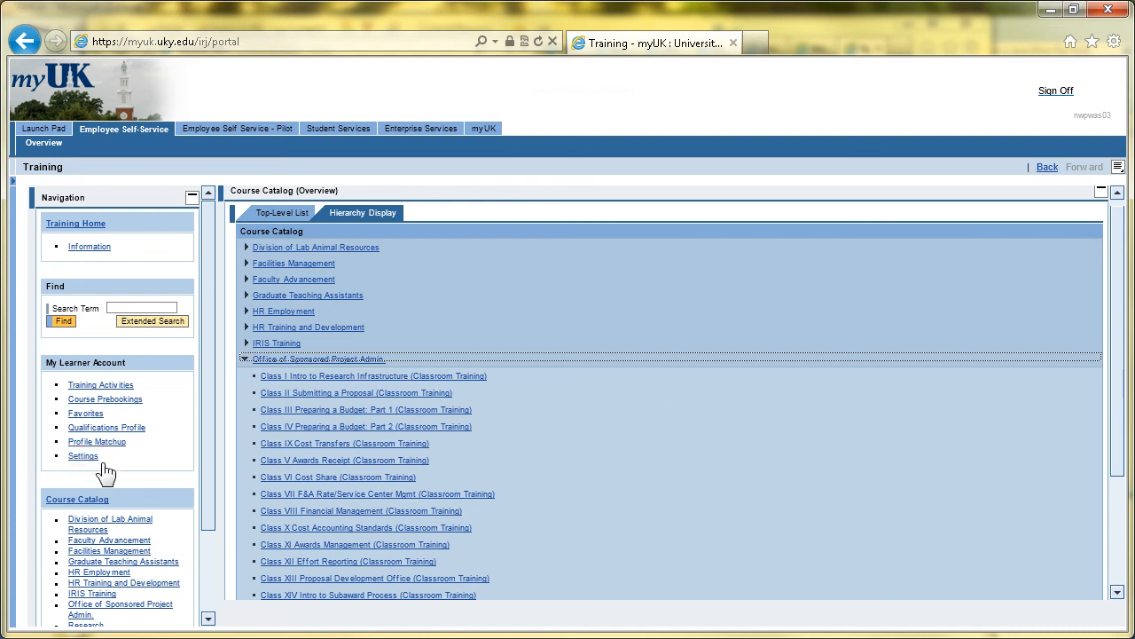
click(81, 457)
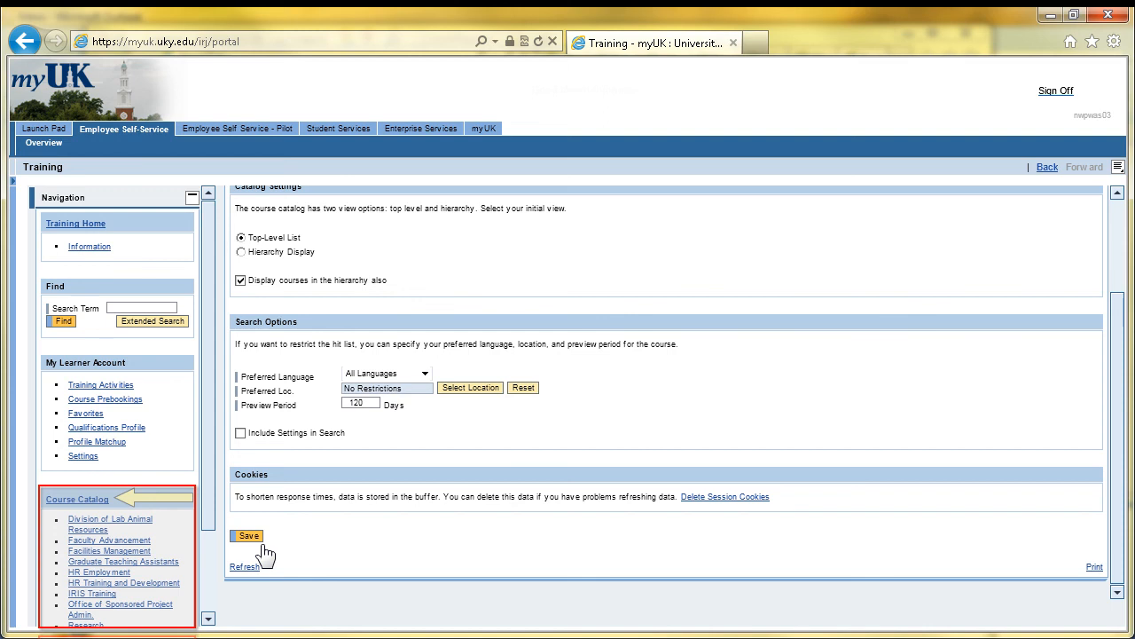
mouse_move(264, 550)
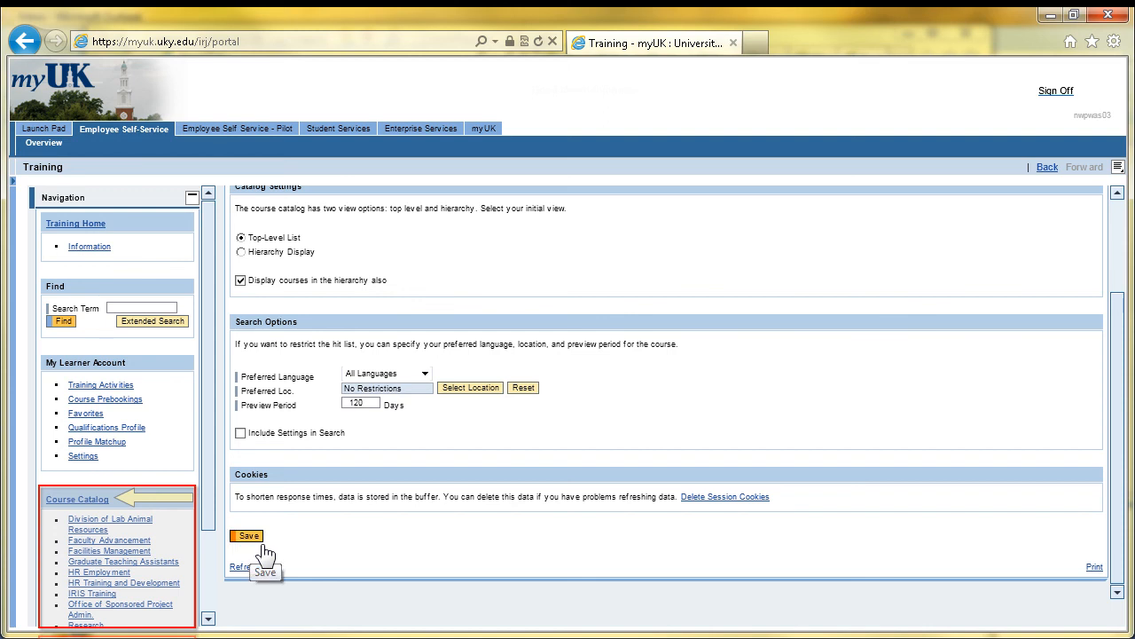
Save the portal settings and show the Professional Development Training subject area's classroom courses
click(101, 585)
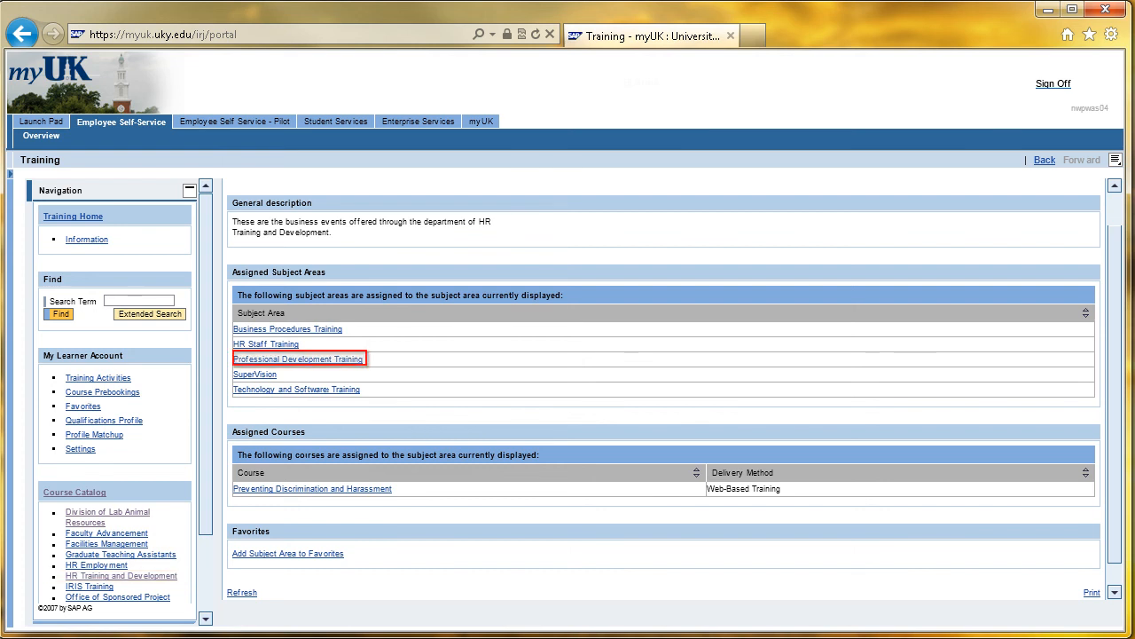
click(298, 358)
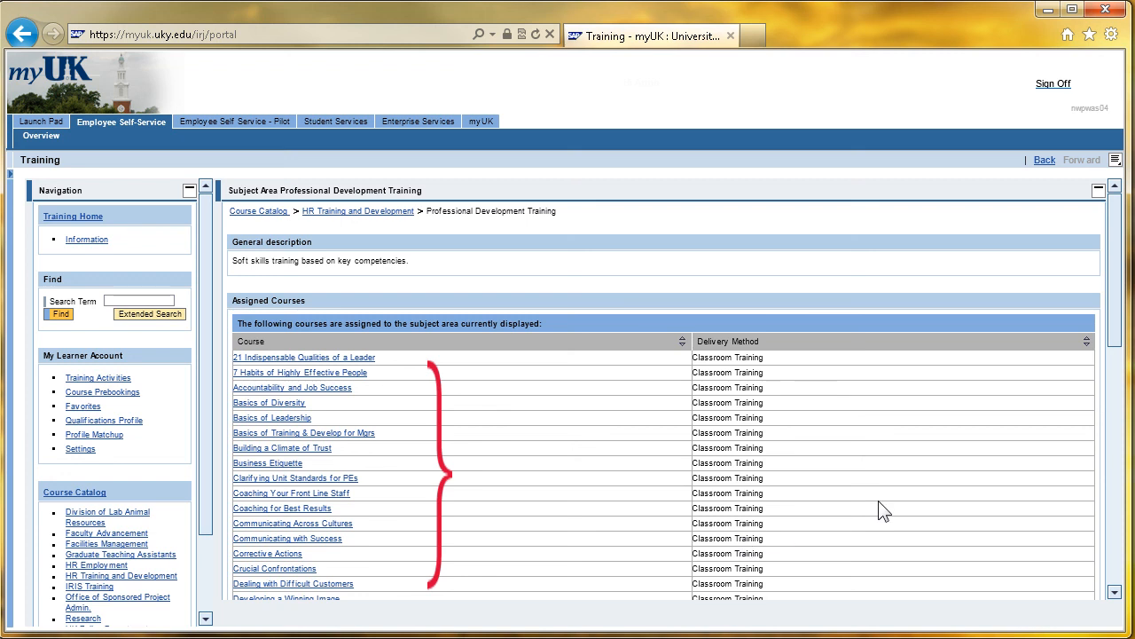